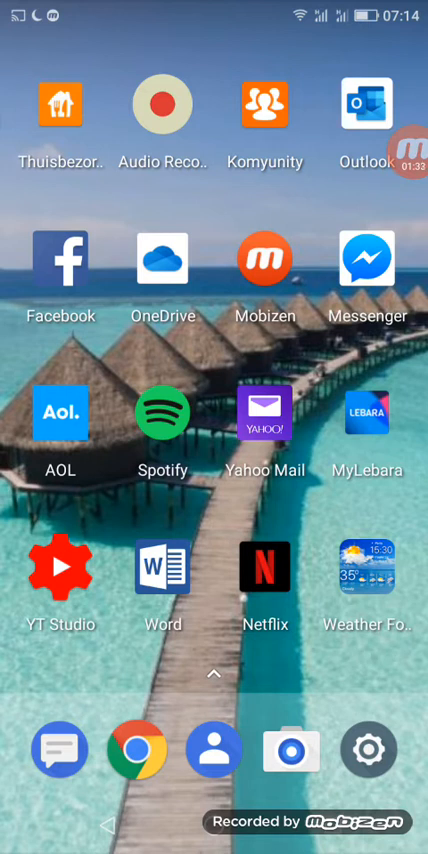
{"action": "scroll", "scroll_direction": "left", "scroll_amount": 3}
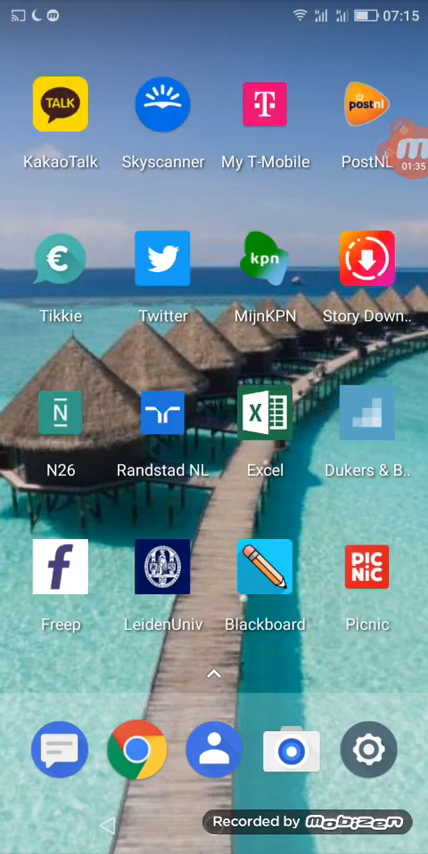